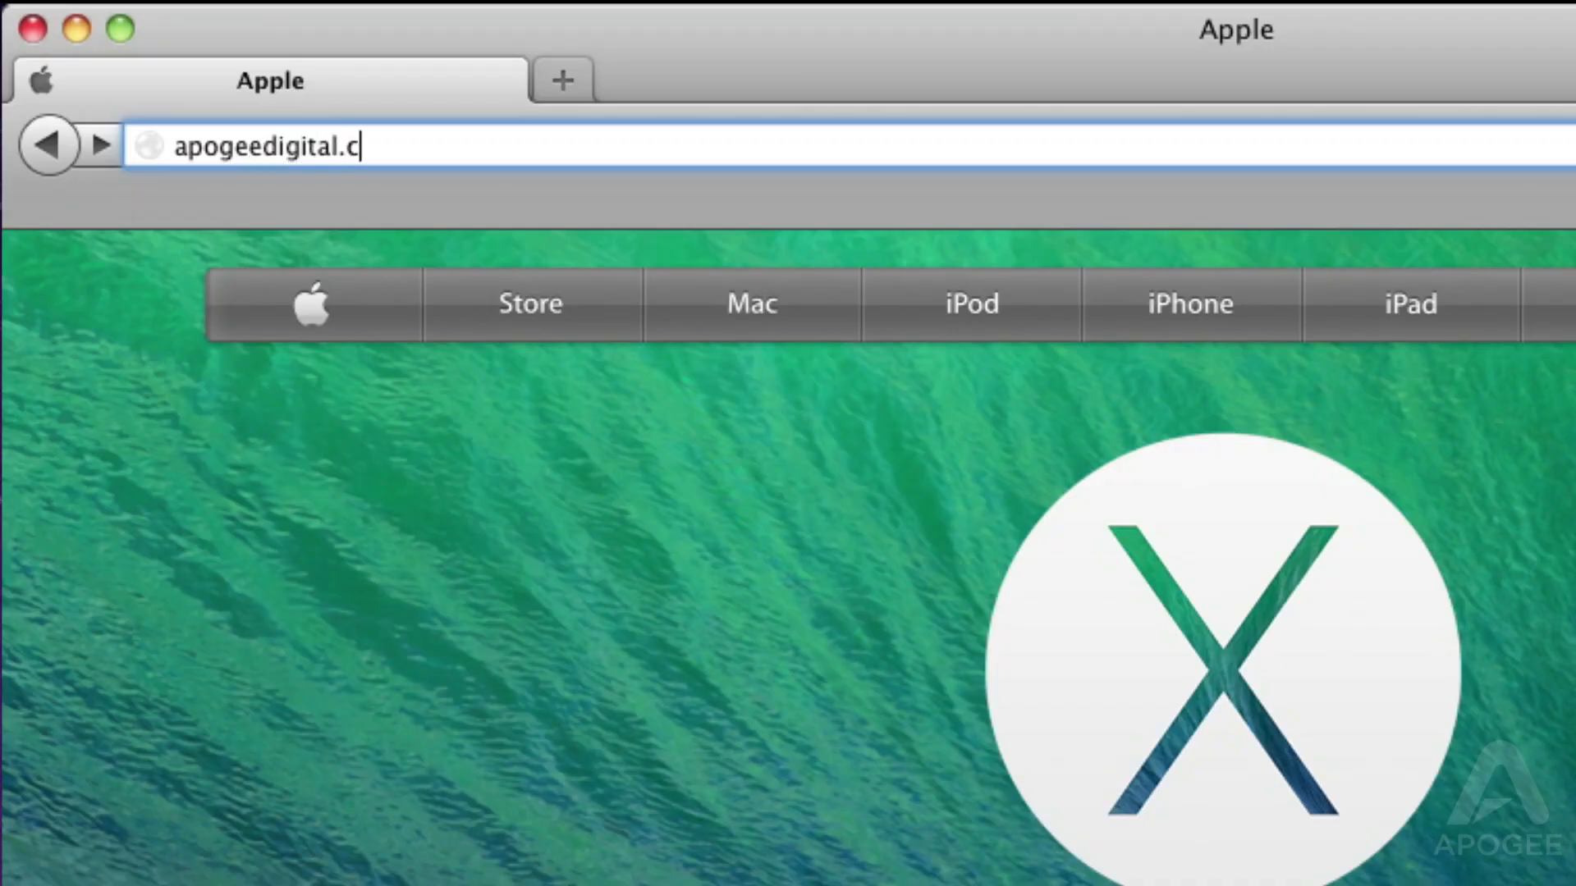
Load apogeedigital.com and scroll Support to the ONE for iPad & Mac downloads
{"action": "key", "text": "Return"}
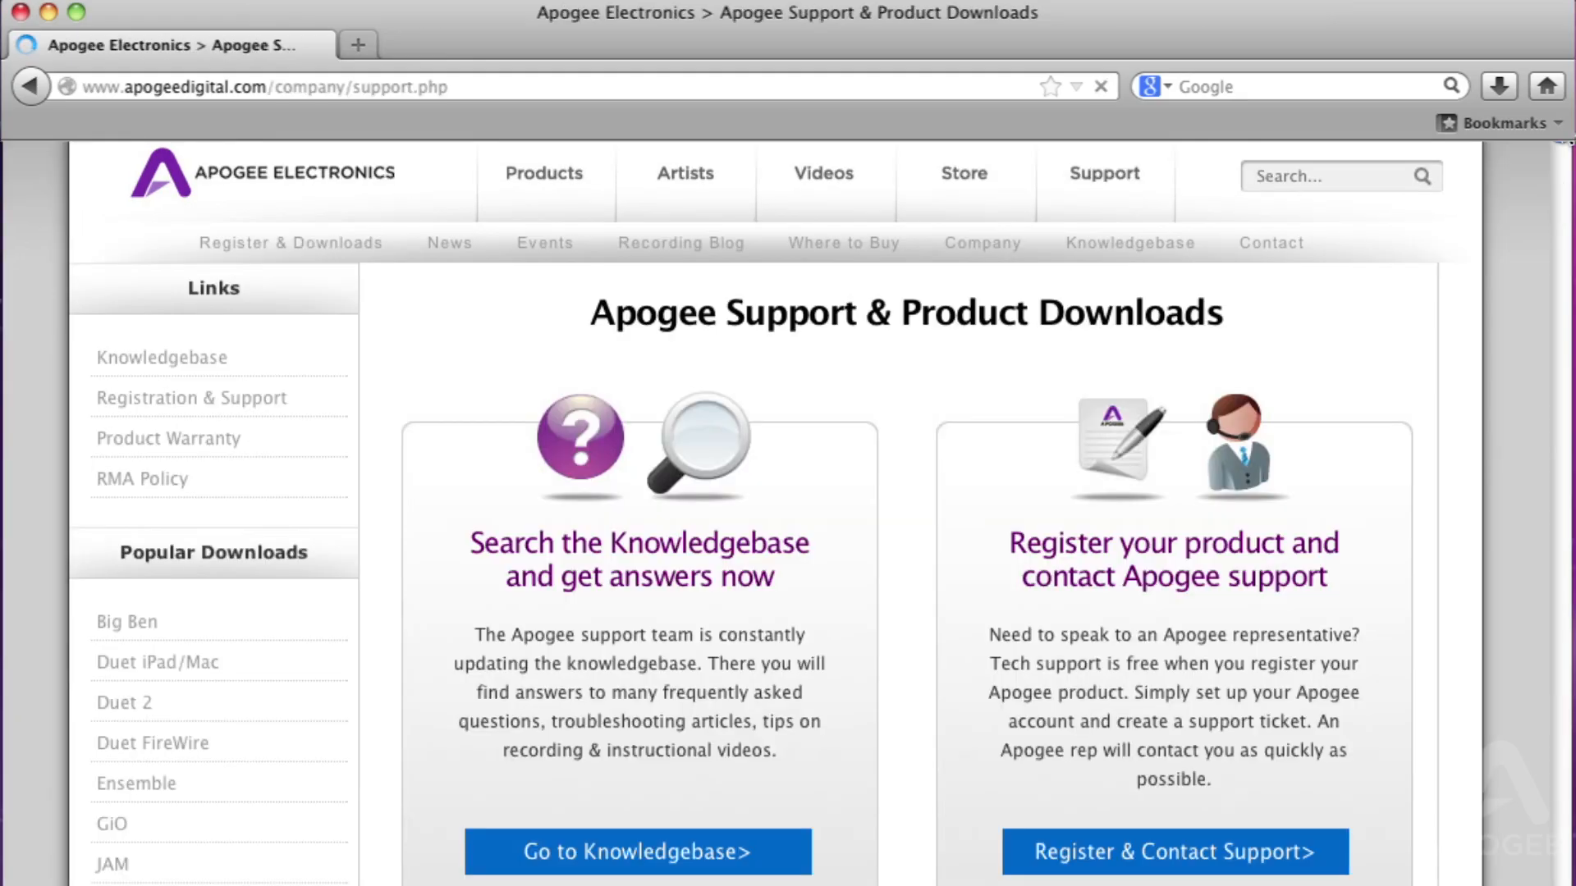
{"action": "scroll", "scroll_direction": "down", "scroll_amount": 3}
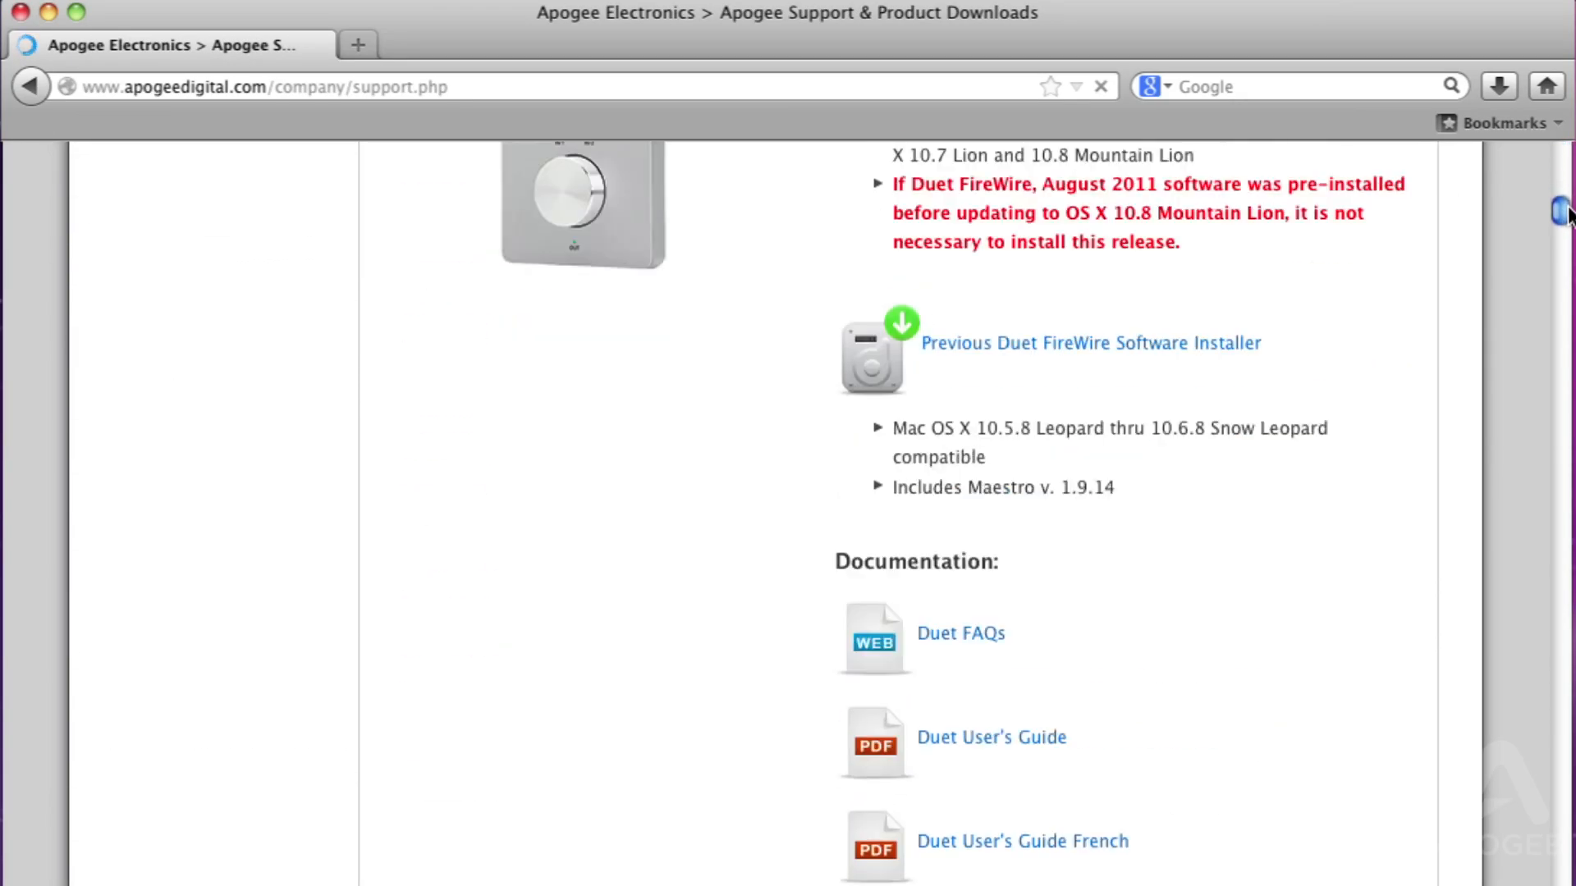
{"action": "scroll", "scroll_direction": "down", "scroll_amount": 3}
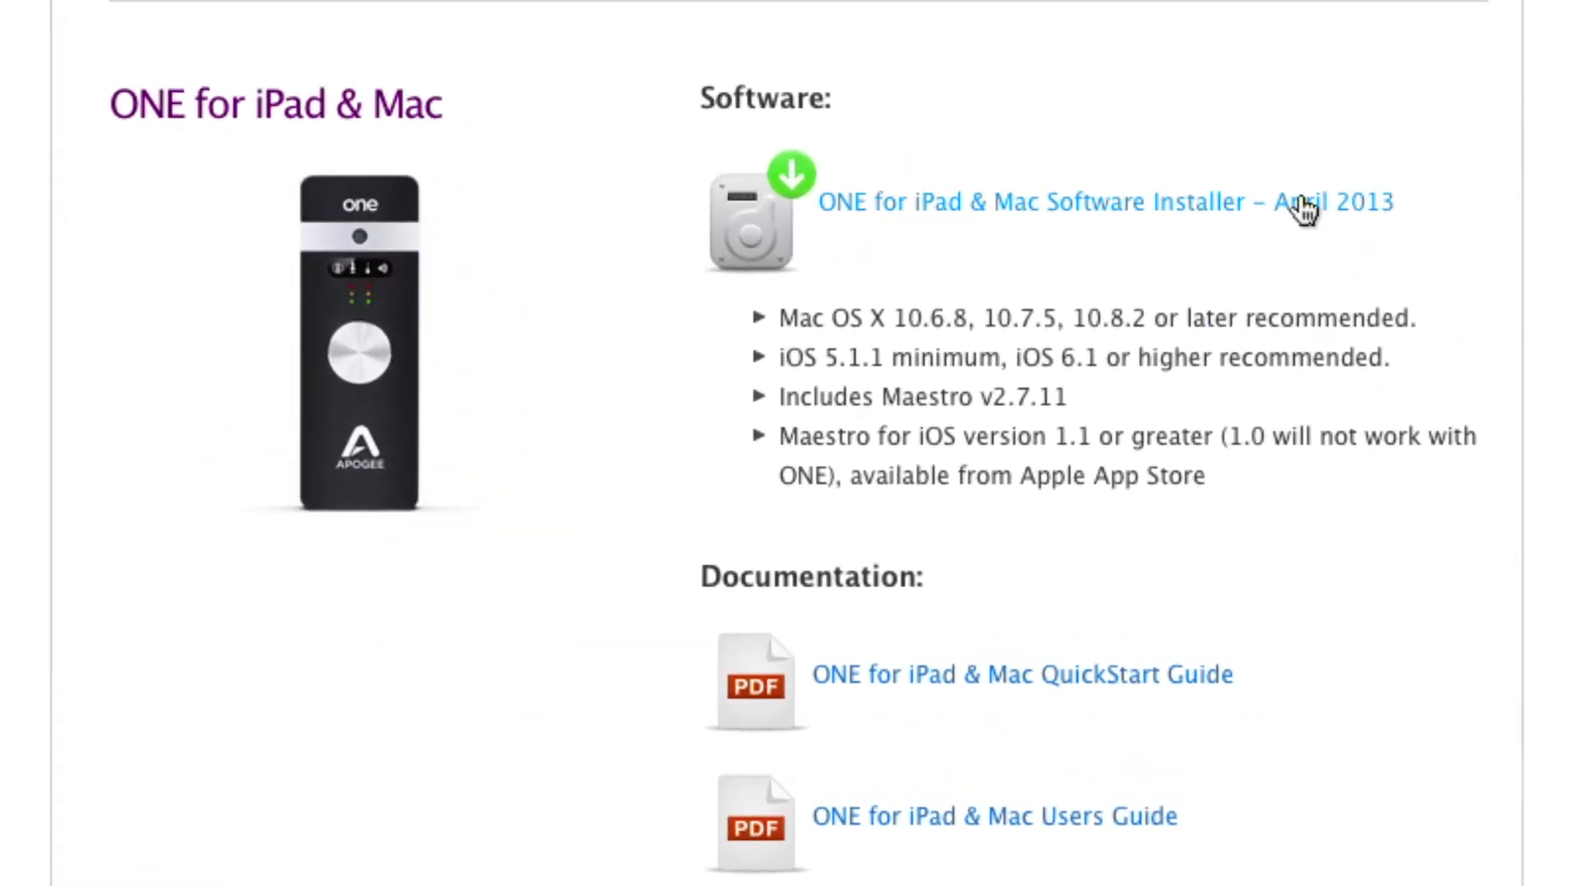
Download the ONE installer and run One Firmware Updater to confirm firmware 1.1.0
{"action": "left_click", "coordinate": [1102, 202]}
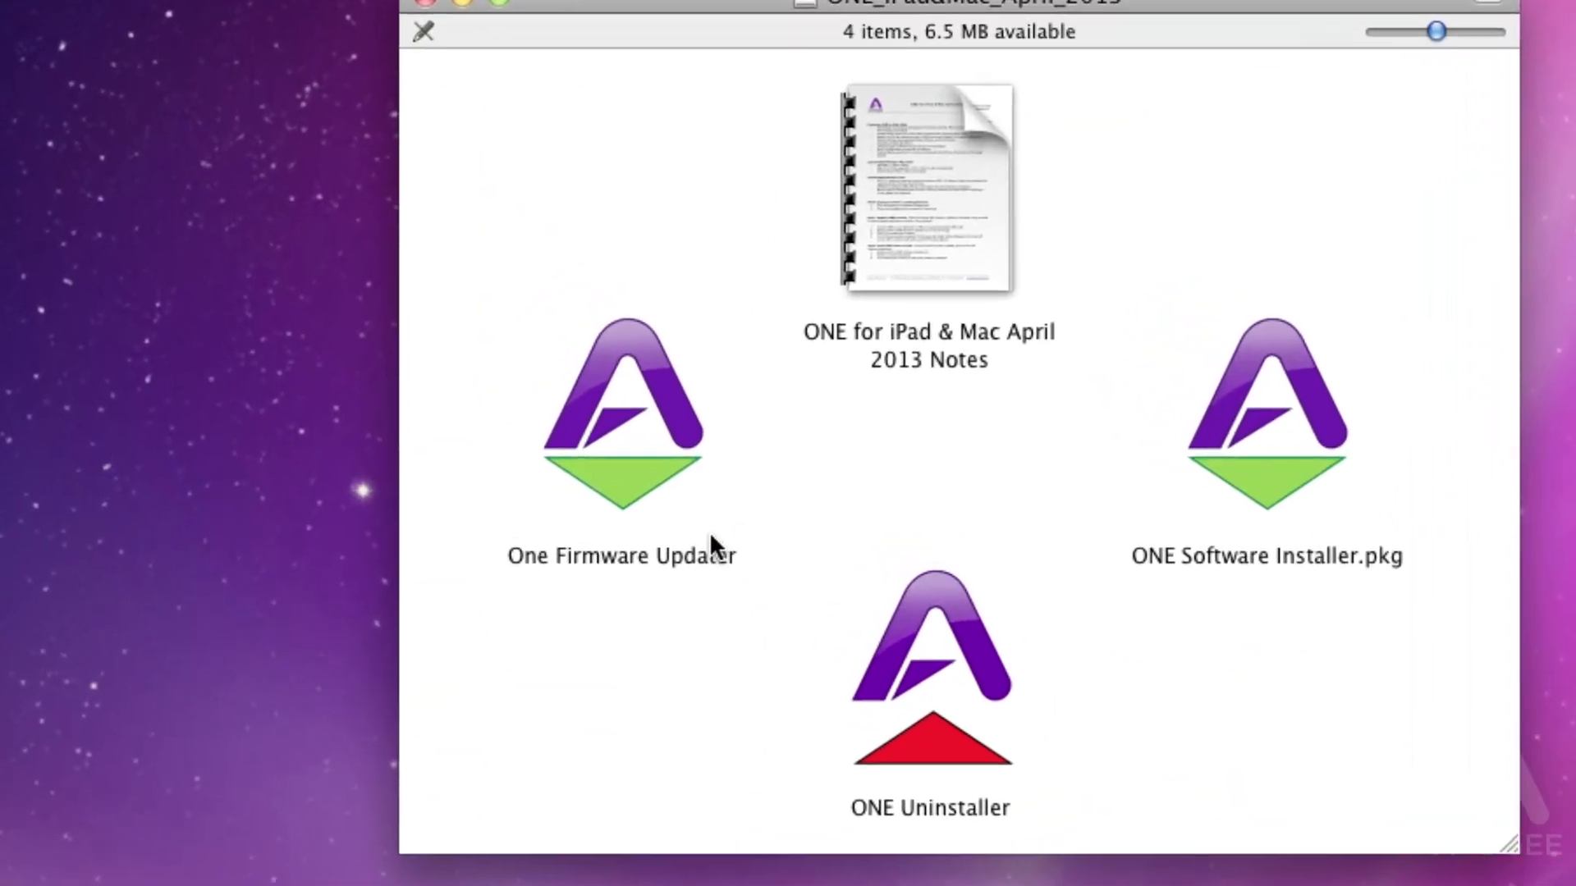
{"action": "double_click", "coordinate": [621, 413]}
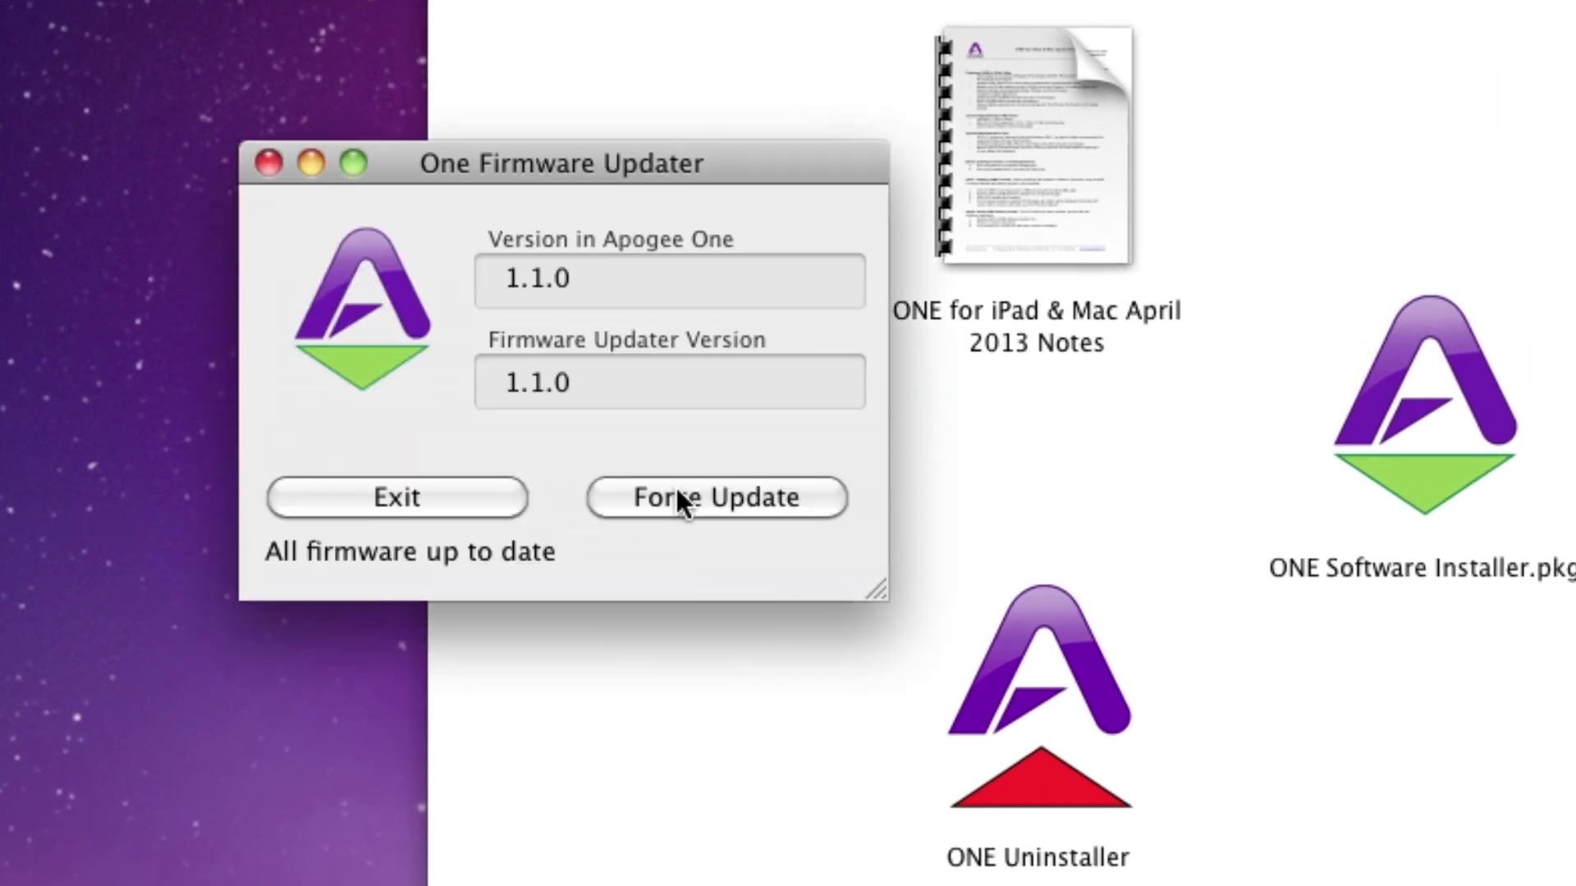
{"action": "left_click", "coordinate": [716, 497]}
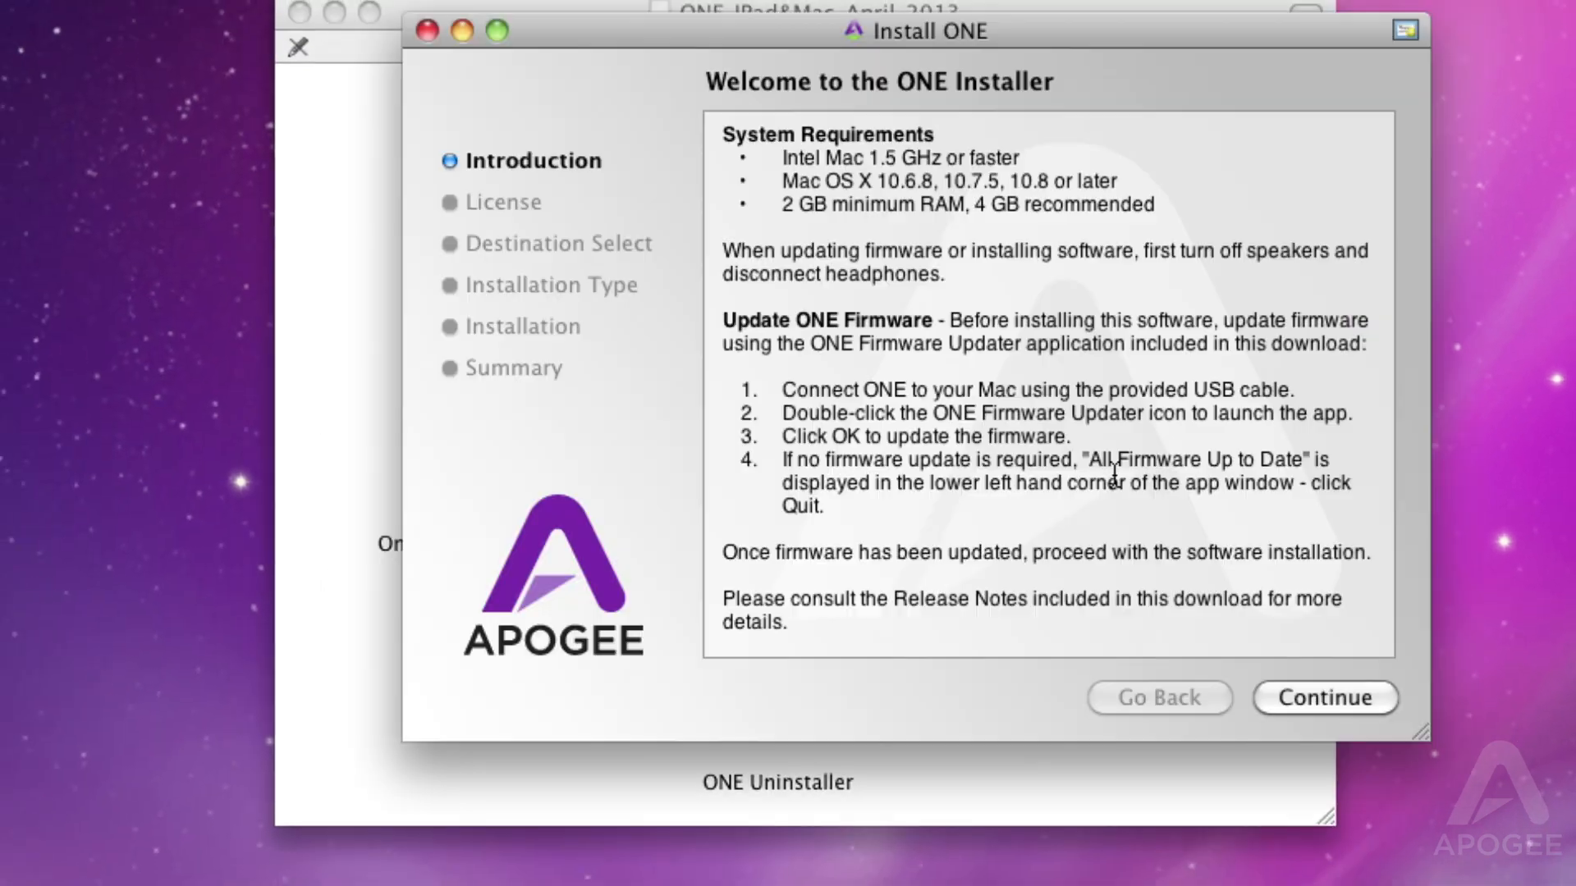
Step through introduction and license, keep disk hd, and install despite the required restart
{"action": "left_click", "coordinate": [1324, 698]}
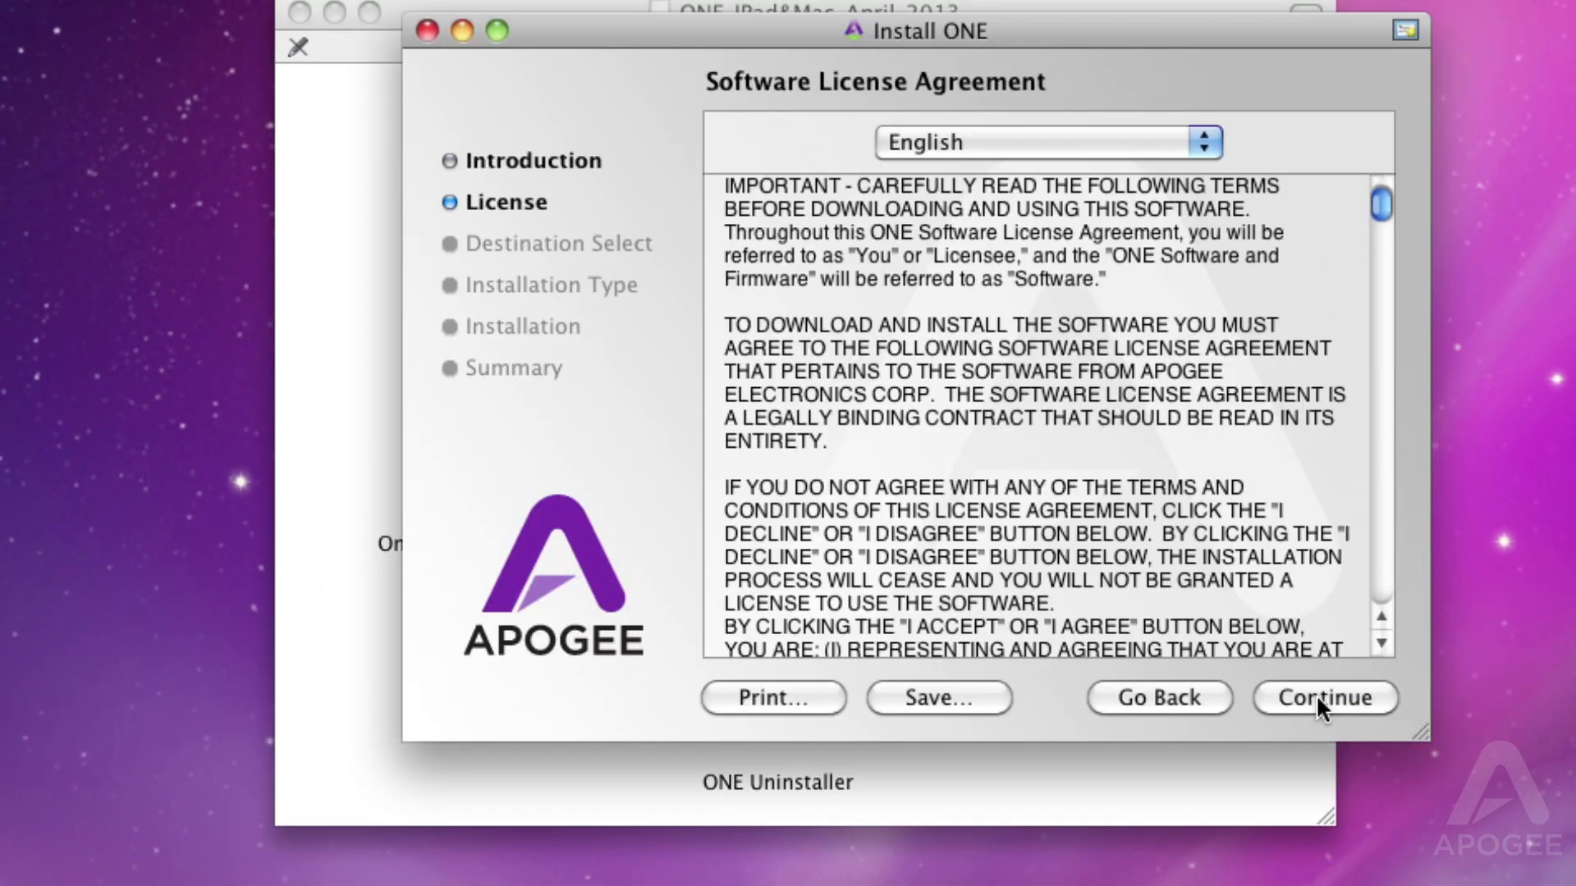
{"action": "left_click", "coordinate": [1325, 698]}
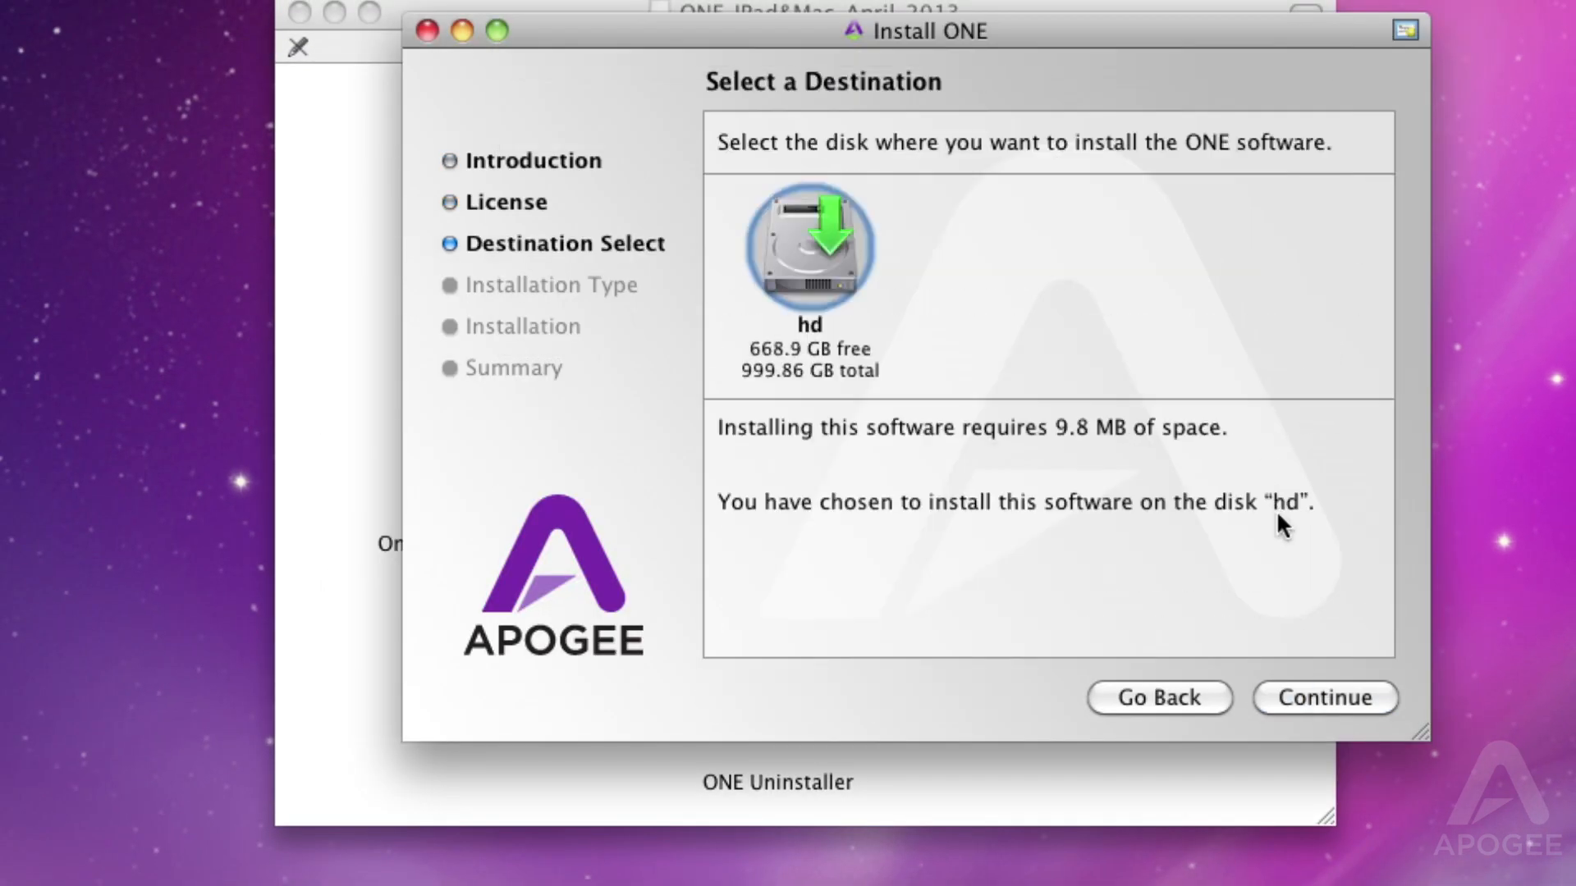
{"action": "left_click", "coordinate": [1324, 699]}
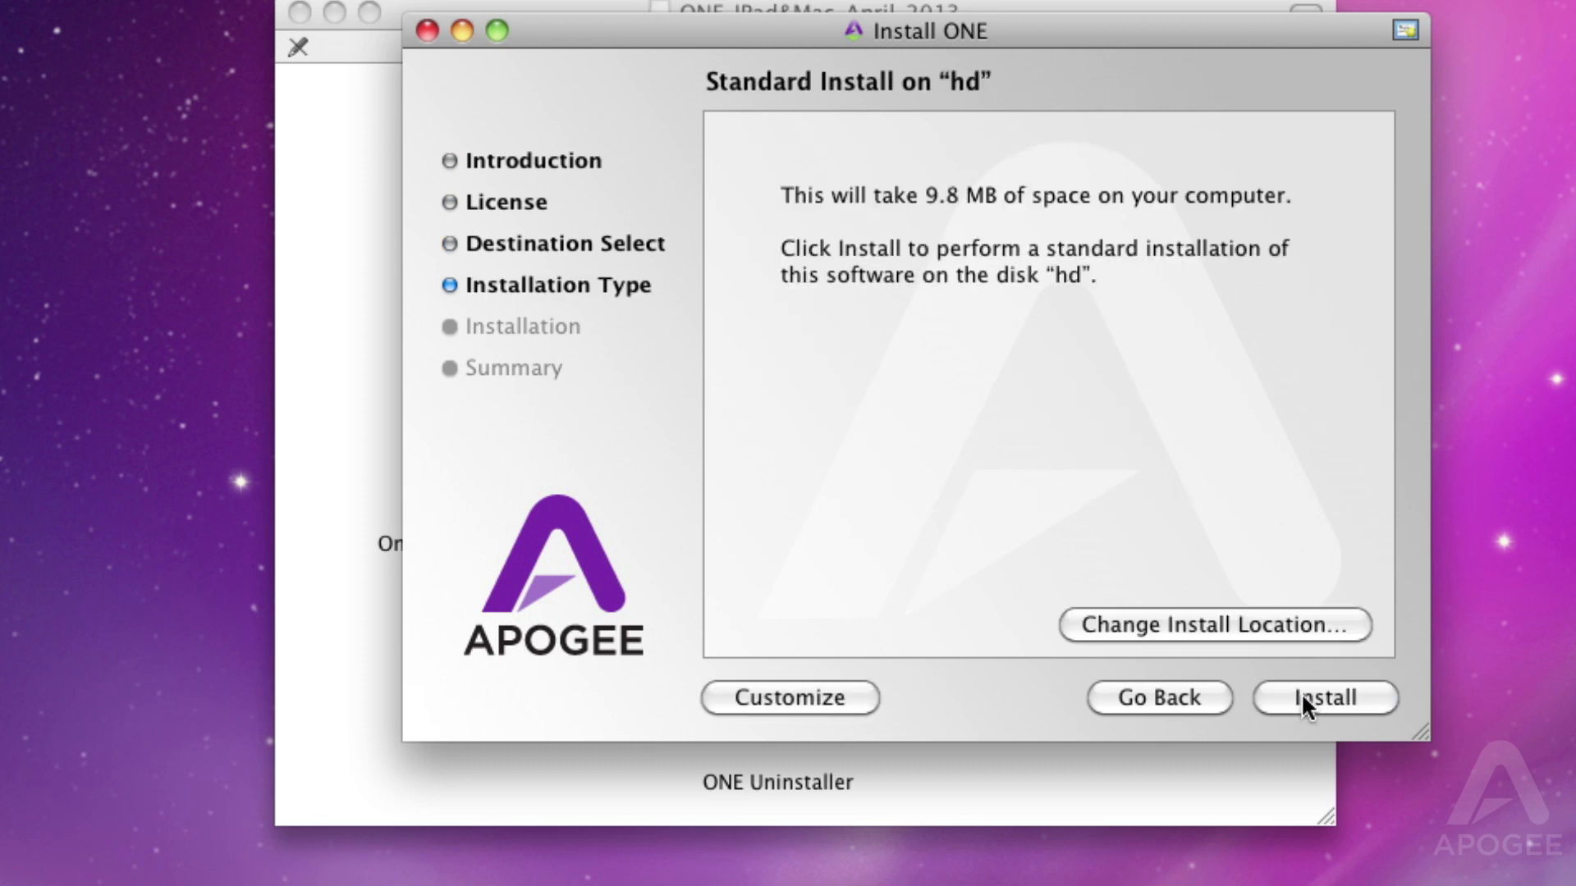
{"action": "left_click", "coordinate": [1323, 698]}
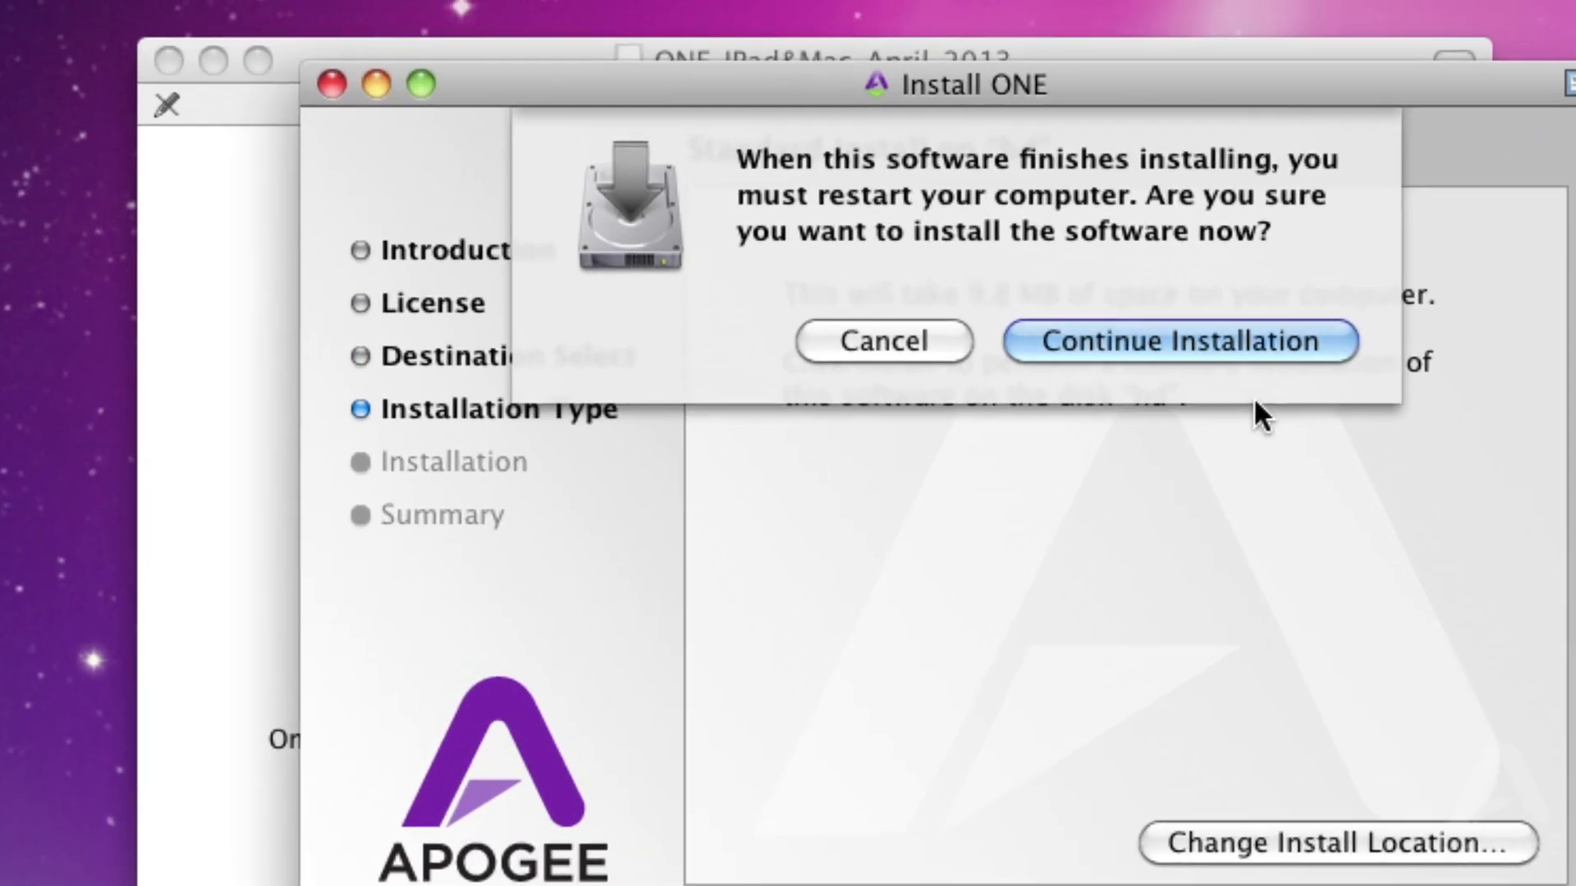
{"action": "left_click", "coordinate": [1179, 341]}
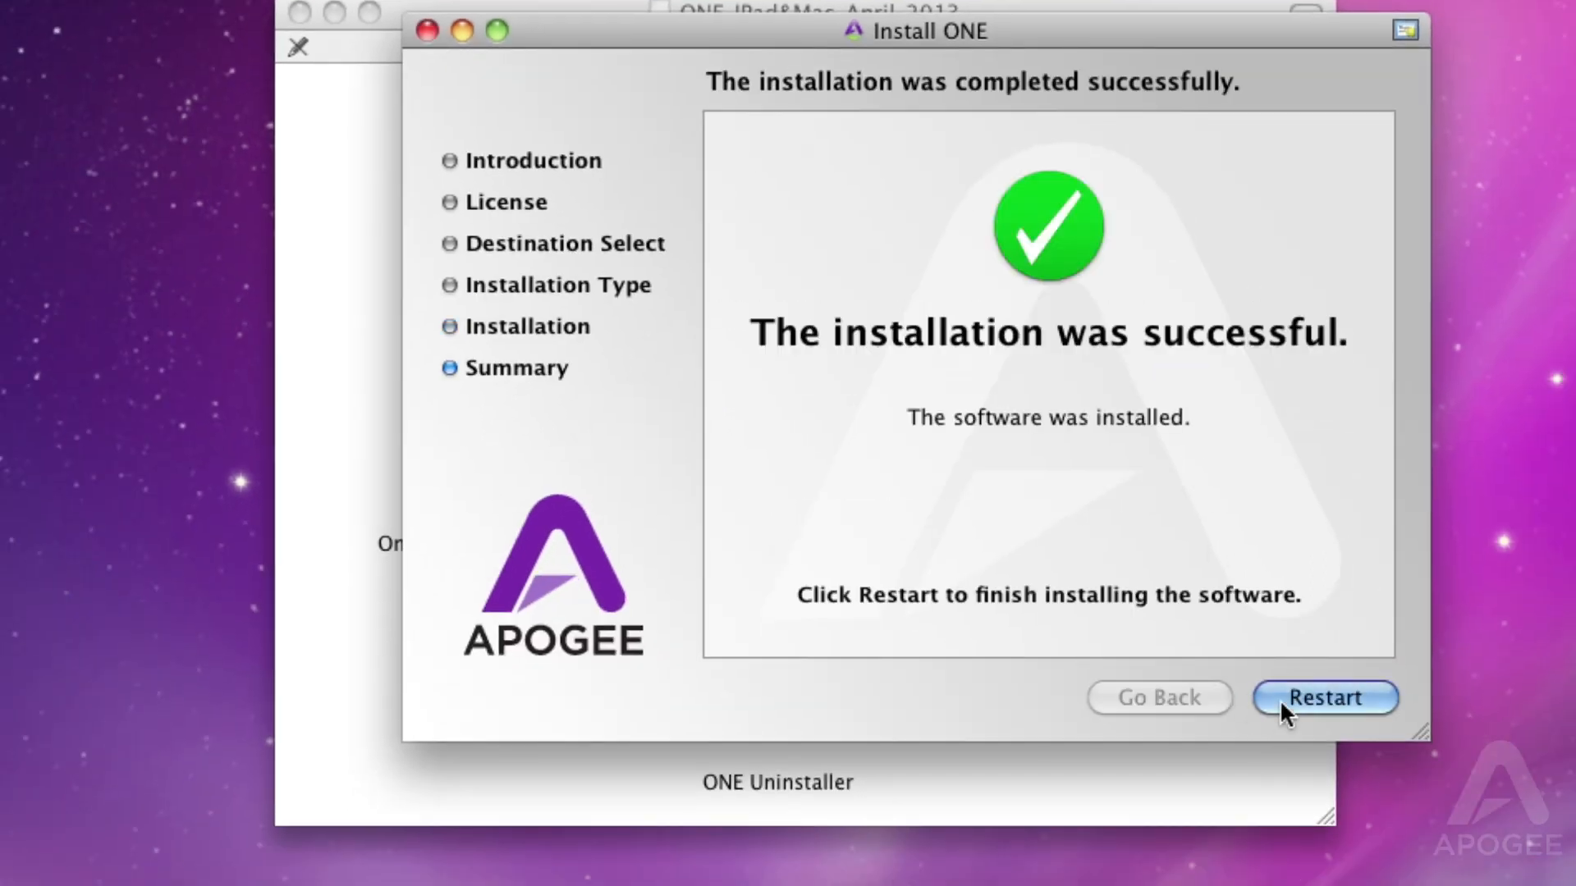
Restart the computer, then accept using ONE for Mac sound input and output
{"action": "left_click", "coordinate": [1325, 698]}
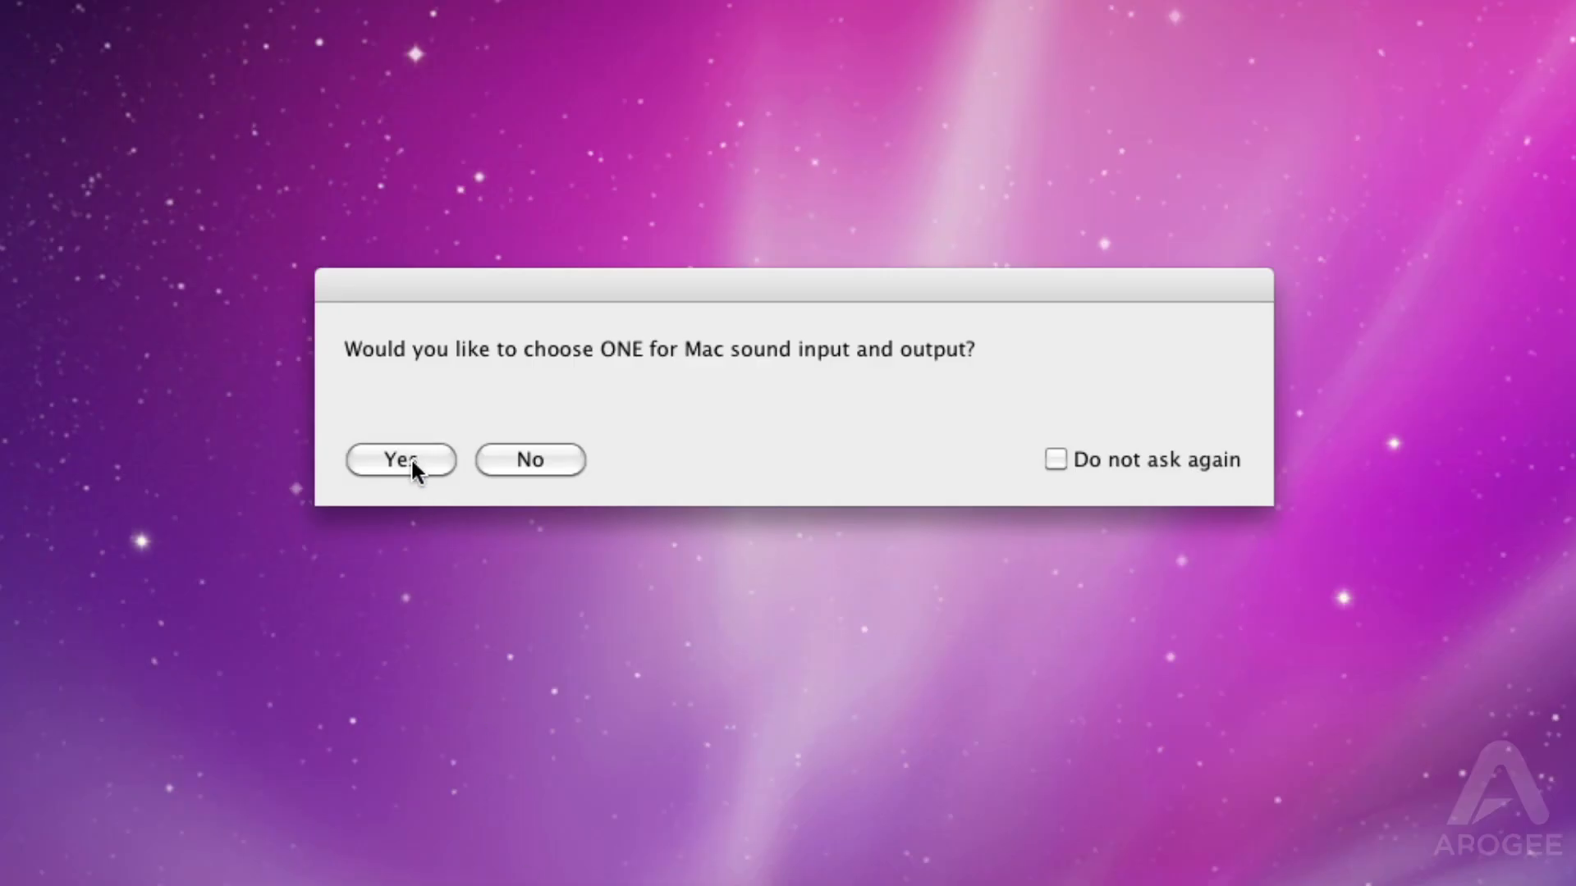
{"action": "left_click", "coordinate": [400, 460]}
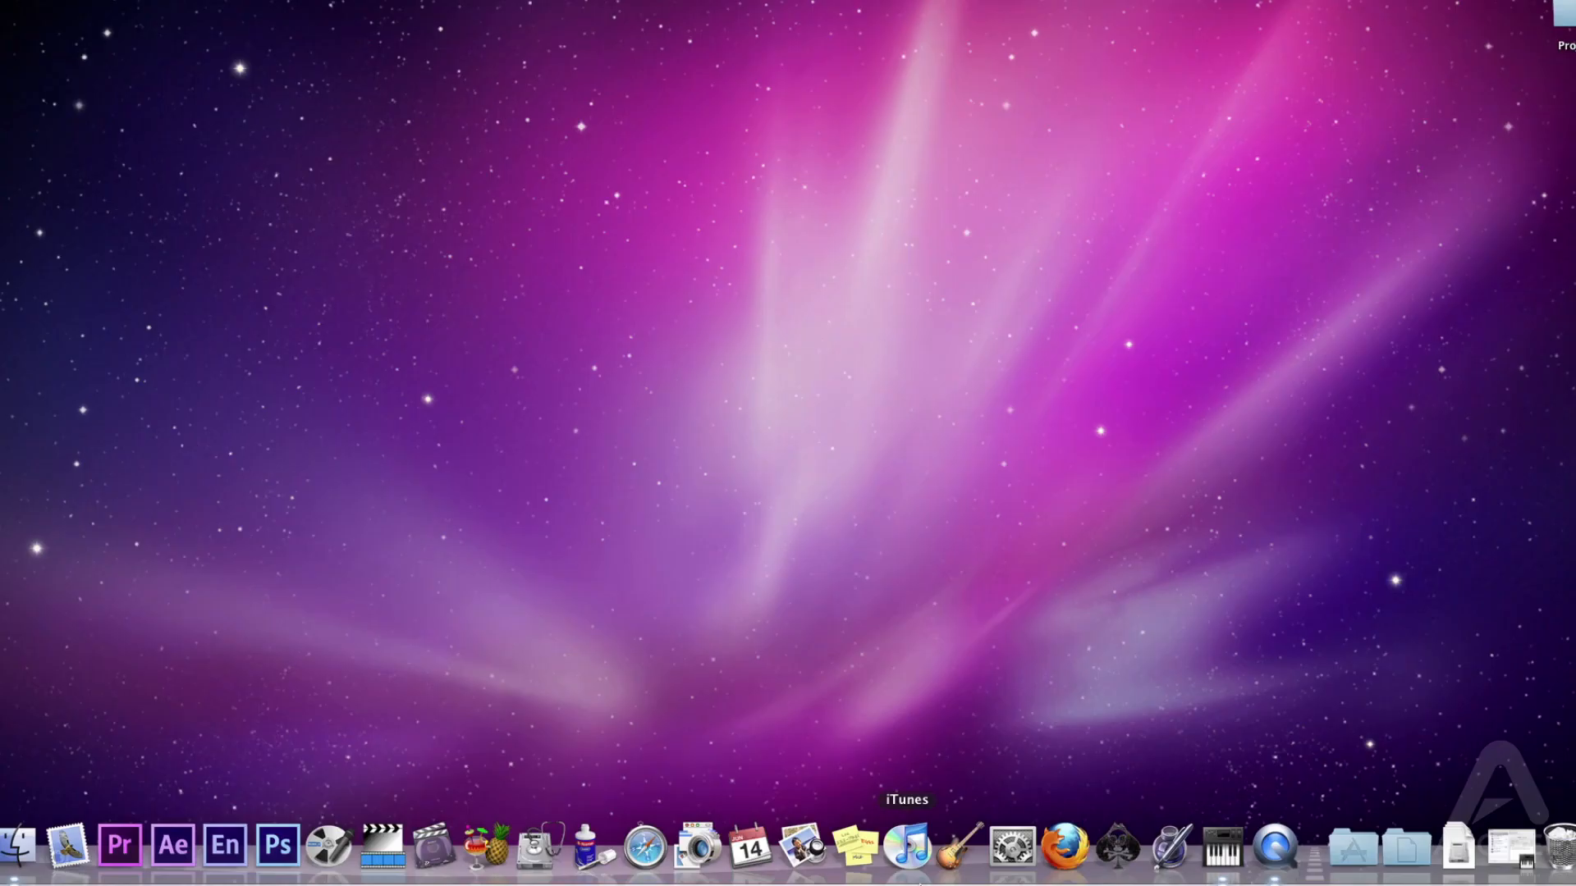
Launch iTunes from the Dock to reach the Music library with Test Song
{"action": "left_click", "coordinate": [904, 843]}
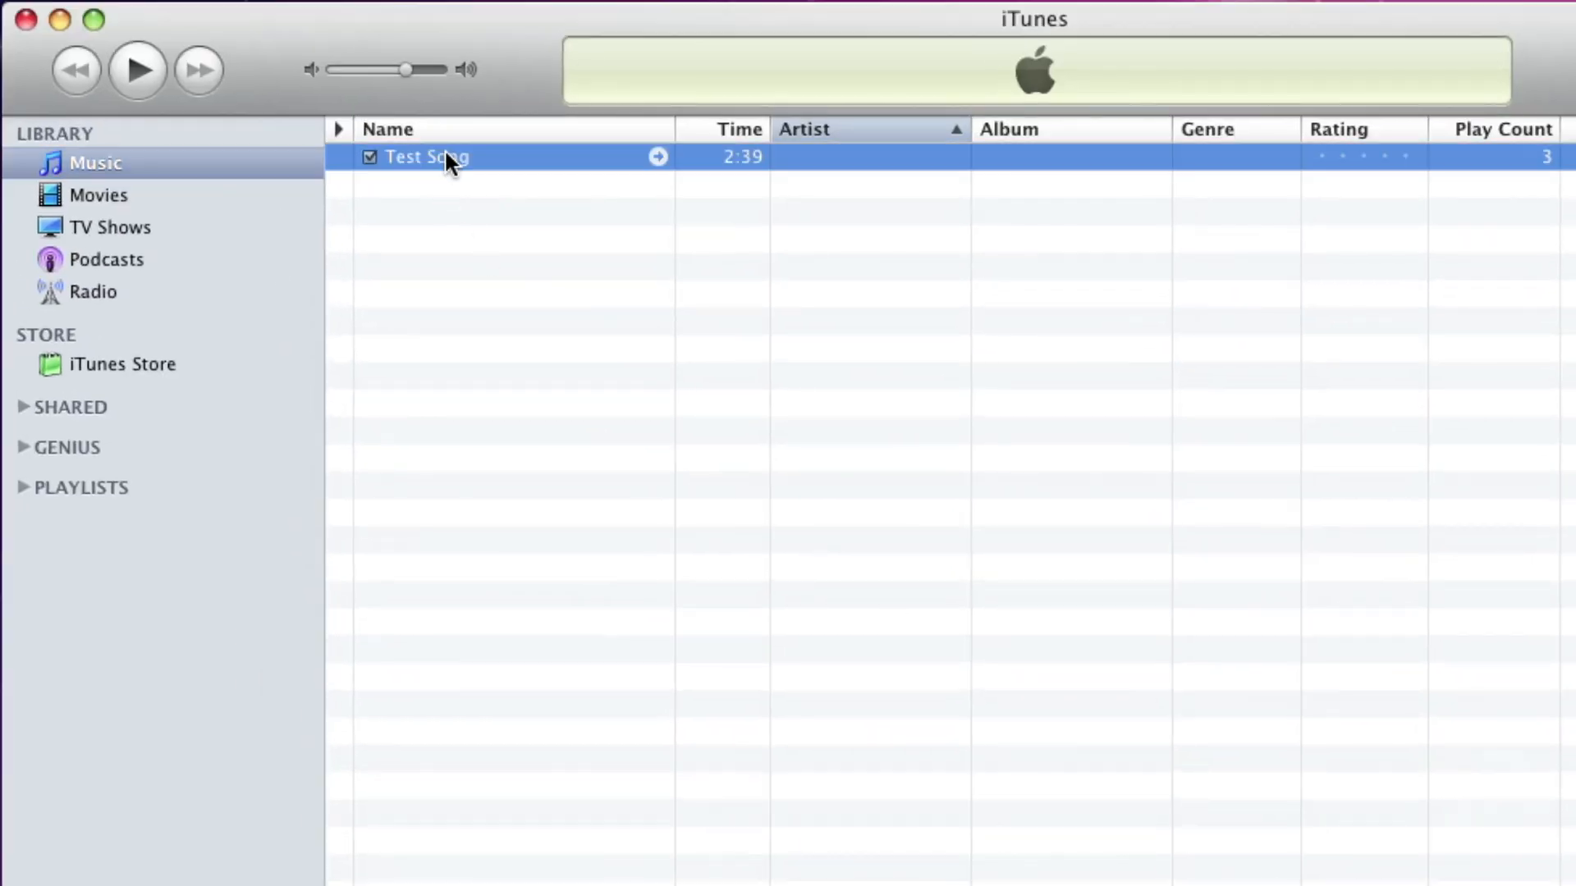